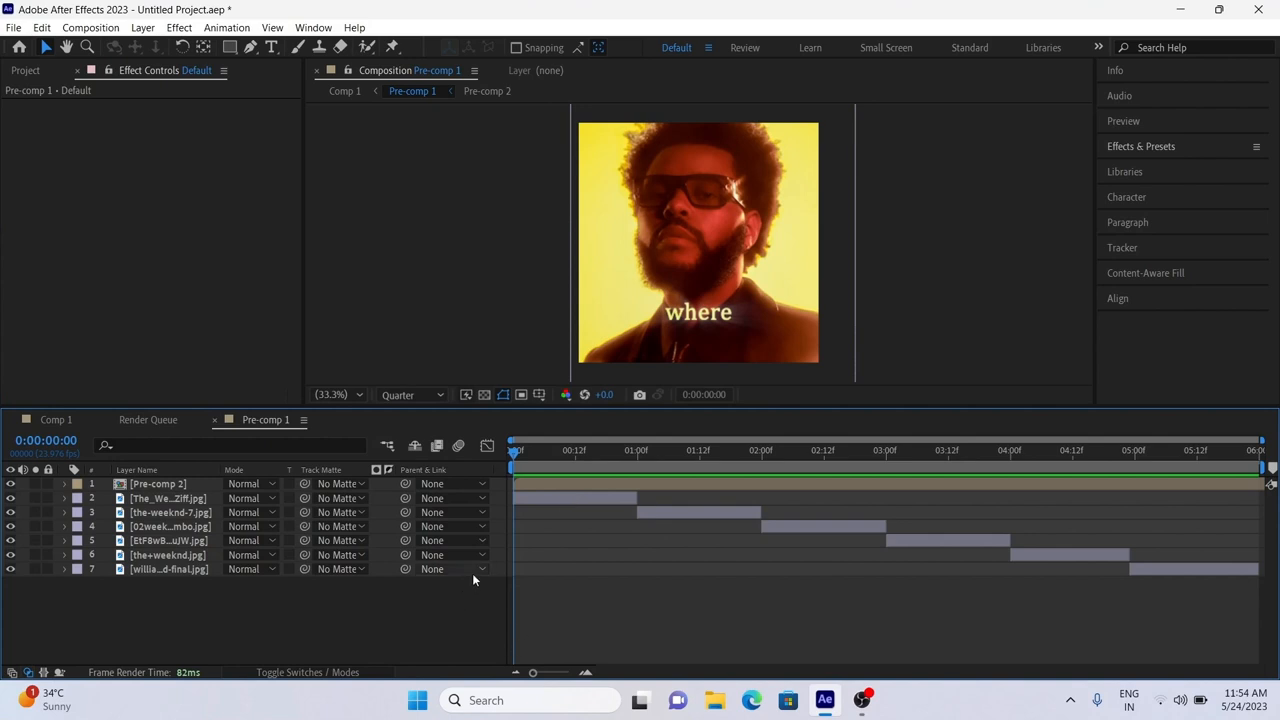
Select the first photo layer and apply Distort > Wave Warp, found by searching 'wave'.
{"action": "left_click", "coordinate": [658, 450]}
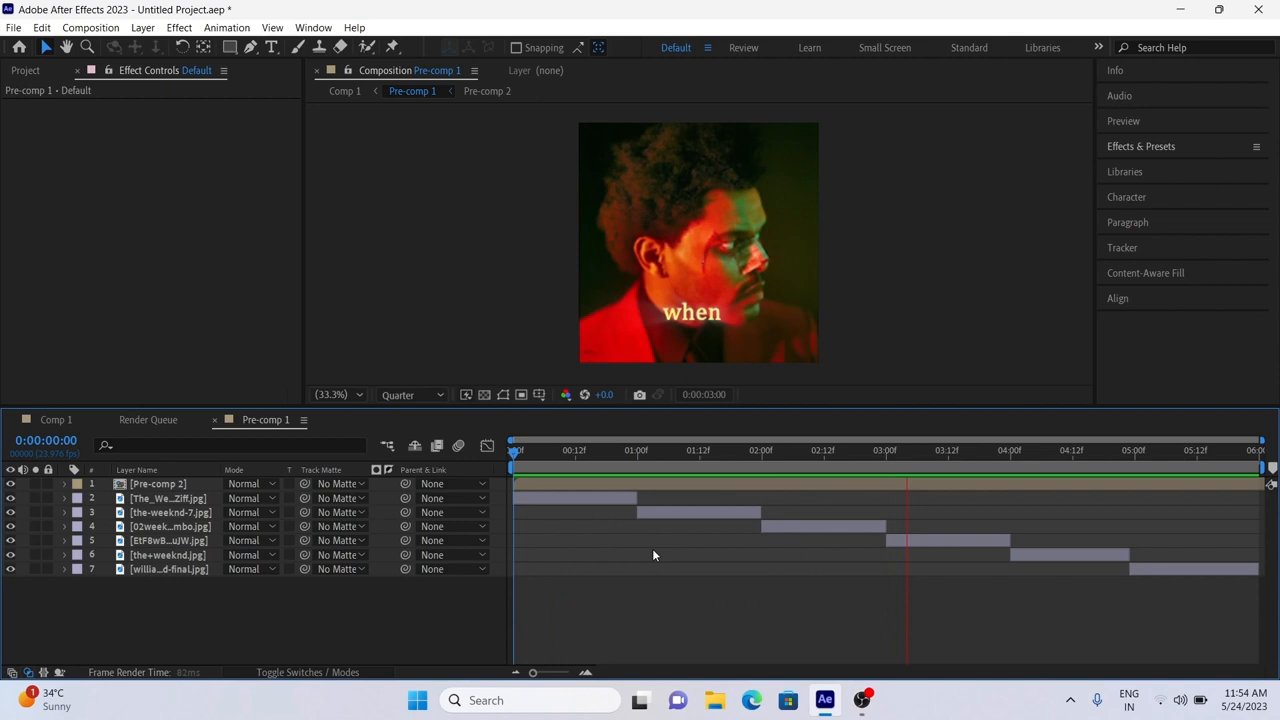
{"action": "left_click_drag", "start_coordinate": [905, 450], "coordinate": [1150, 450]}
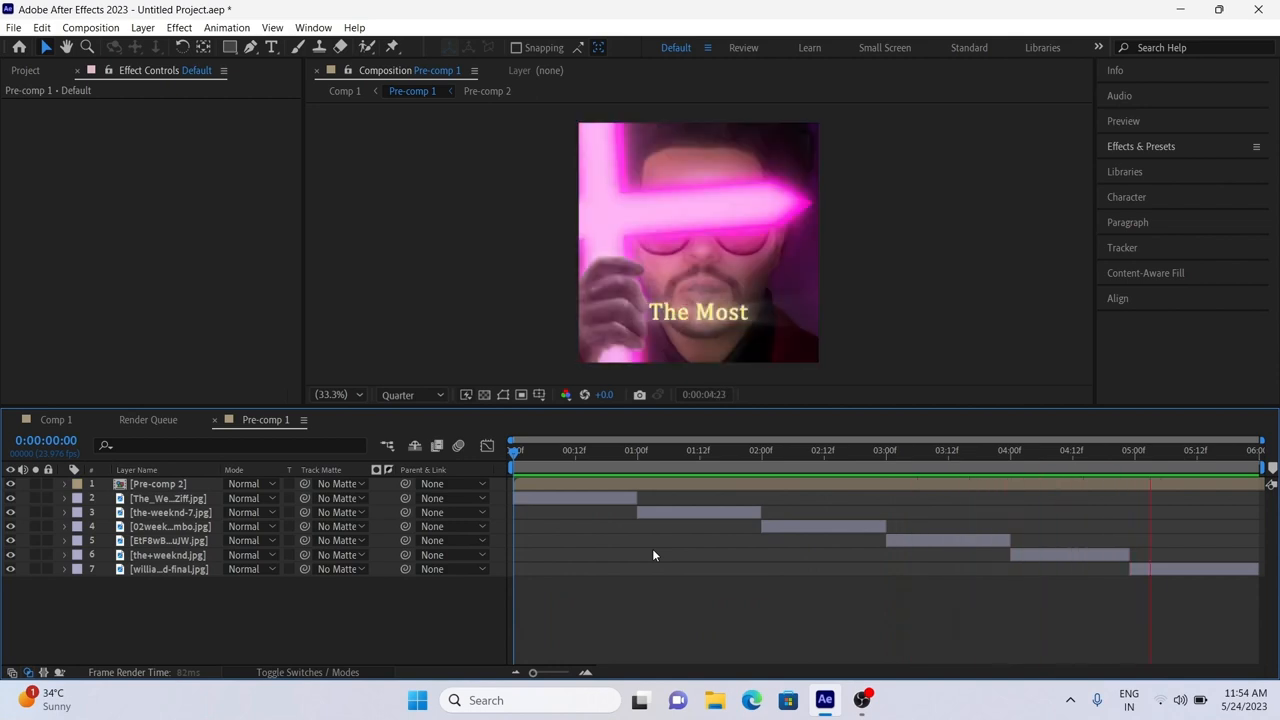
{"action": "left_click", "coordinate": [518, 450]}
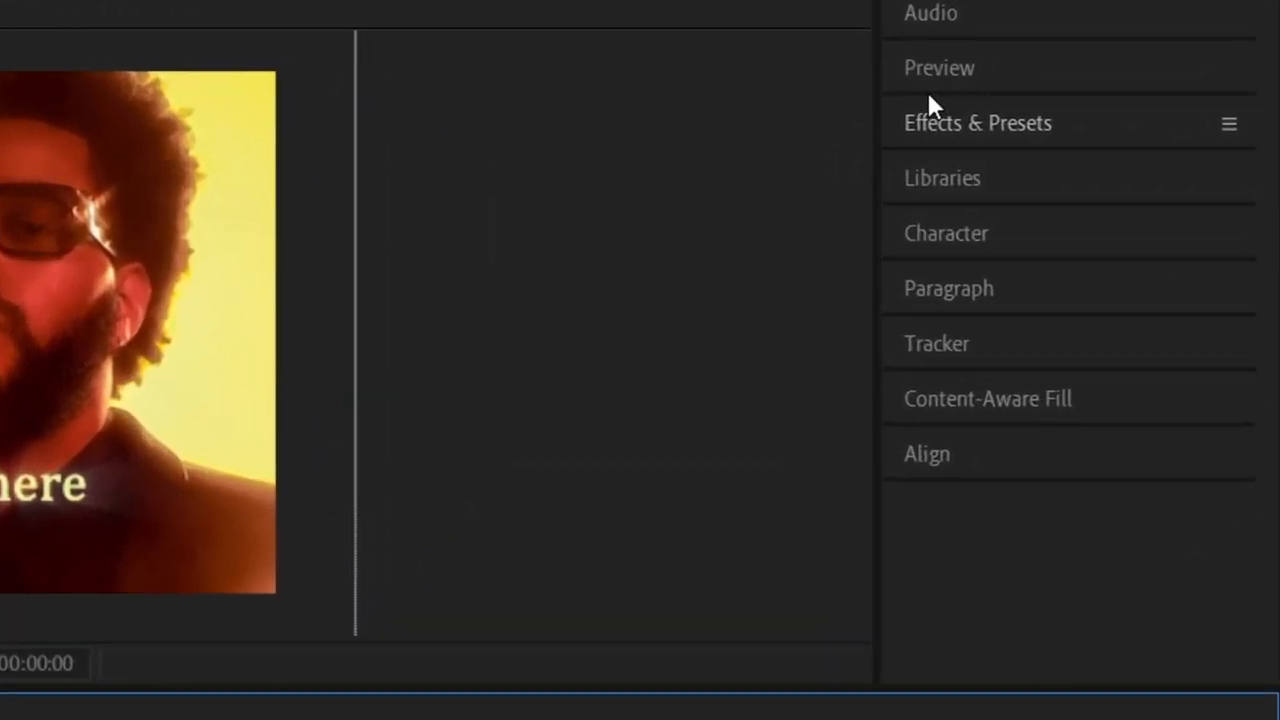
{"action": "left_click", "coordinate": [977, 122]}
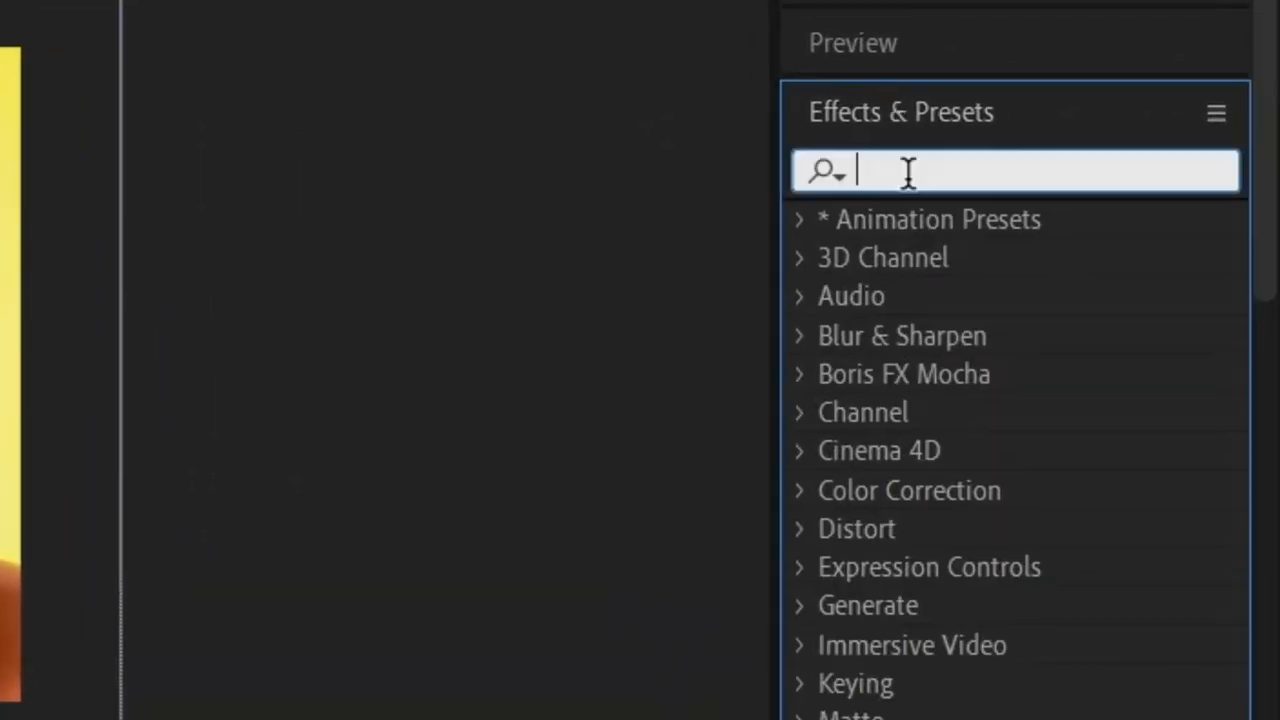
{"action": "type", "text": "wave"}
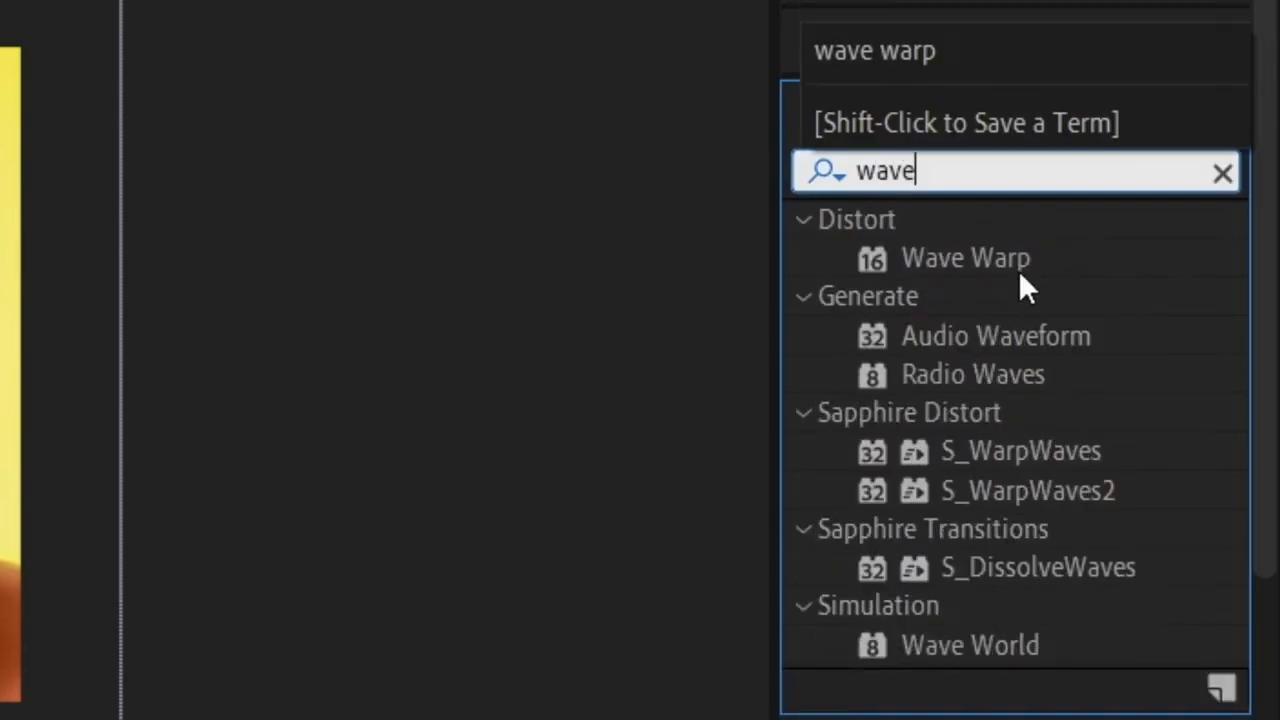
{"action": "double_click", "coordinate": [965, 258]}
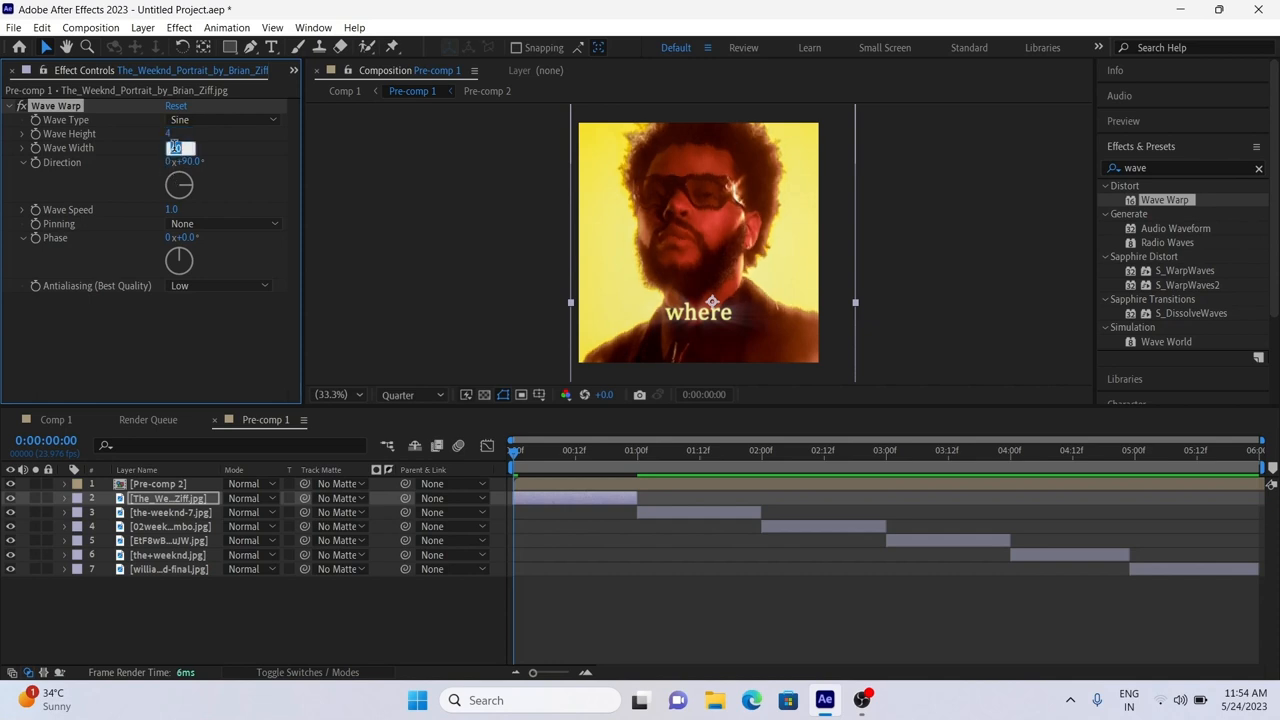
Set the Wave Warp width to 500 with height 4, and collapse the effect.
{"action": "type", "text": "500"}
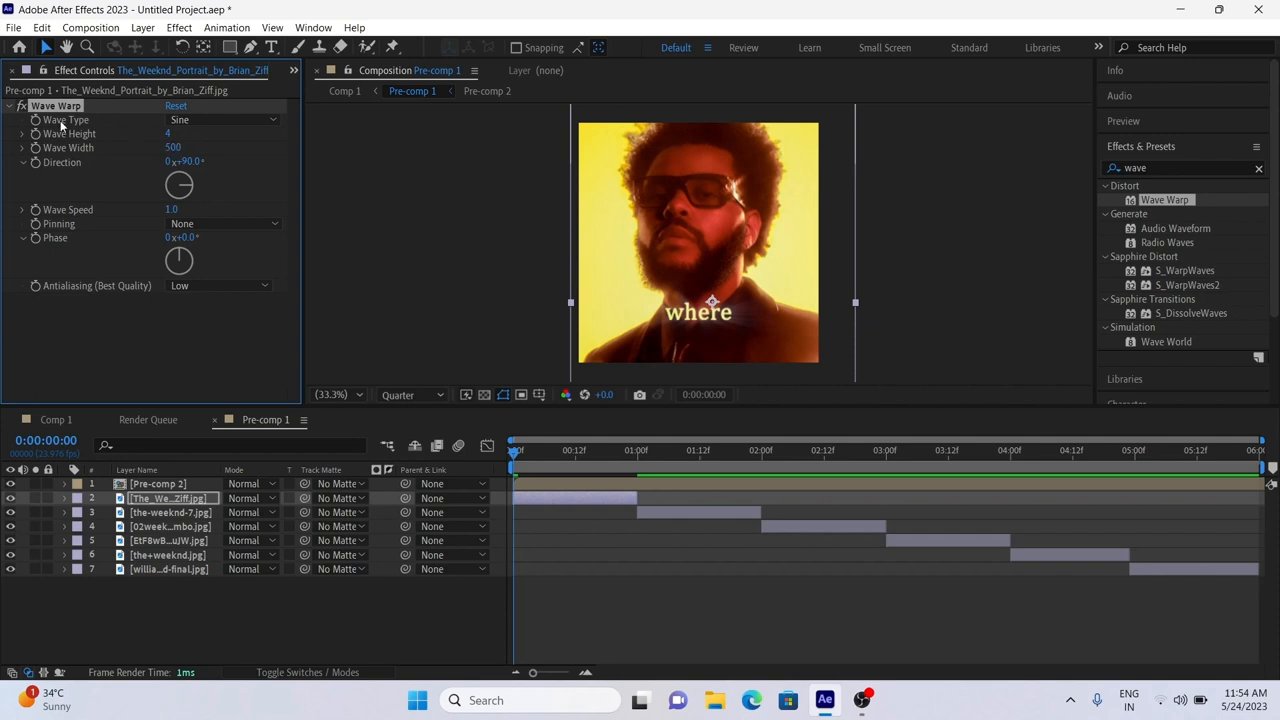
{"action": "left_click", "coordinate": [10, 106]}
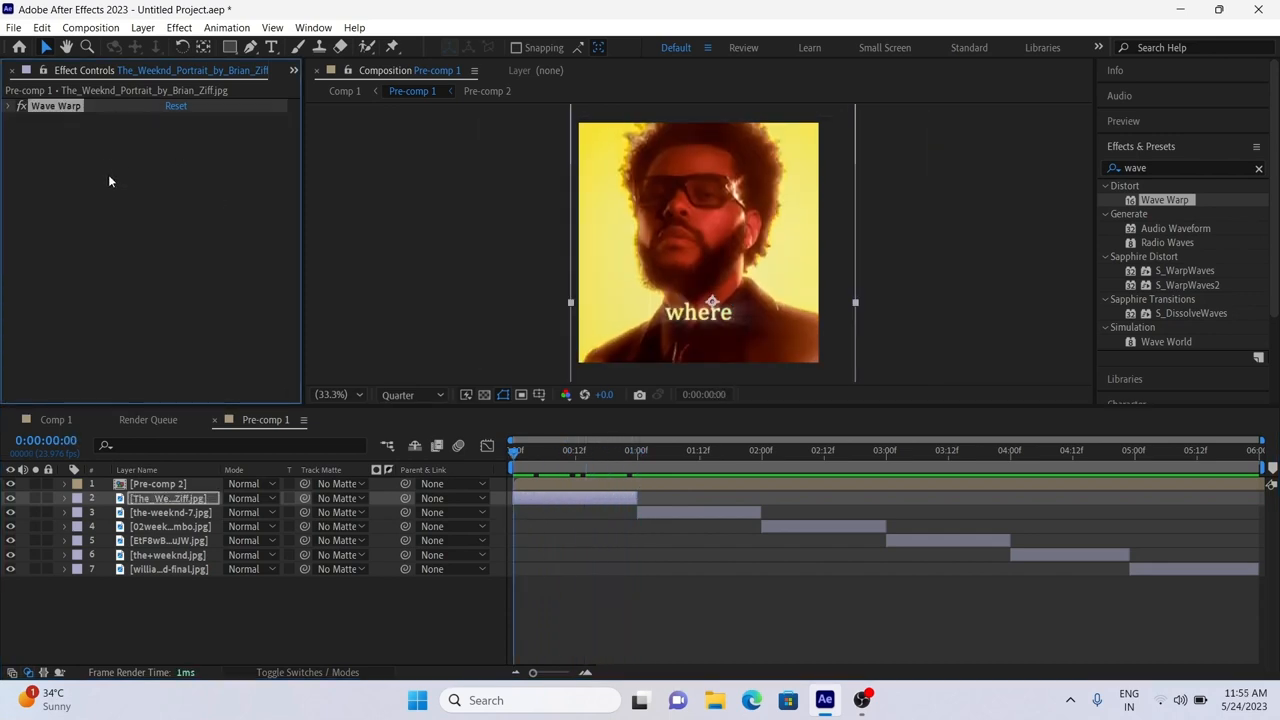
Copy the Wave Warp onto the second and remaining photo layers, then scrub to check.
{"action": "key", "text": "ctrl+c"}
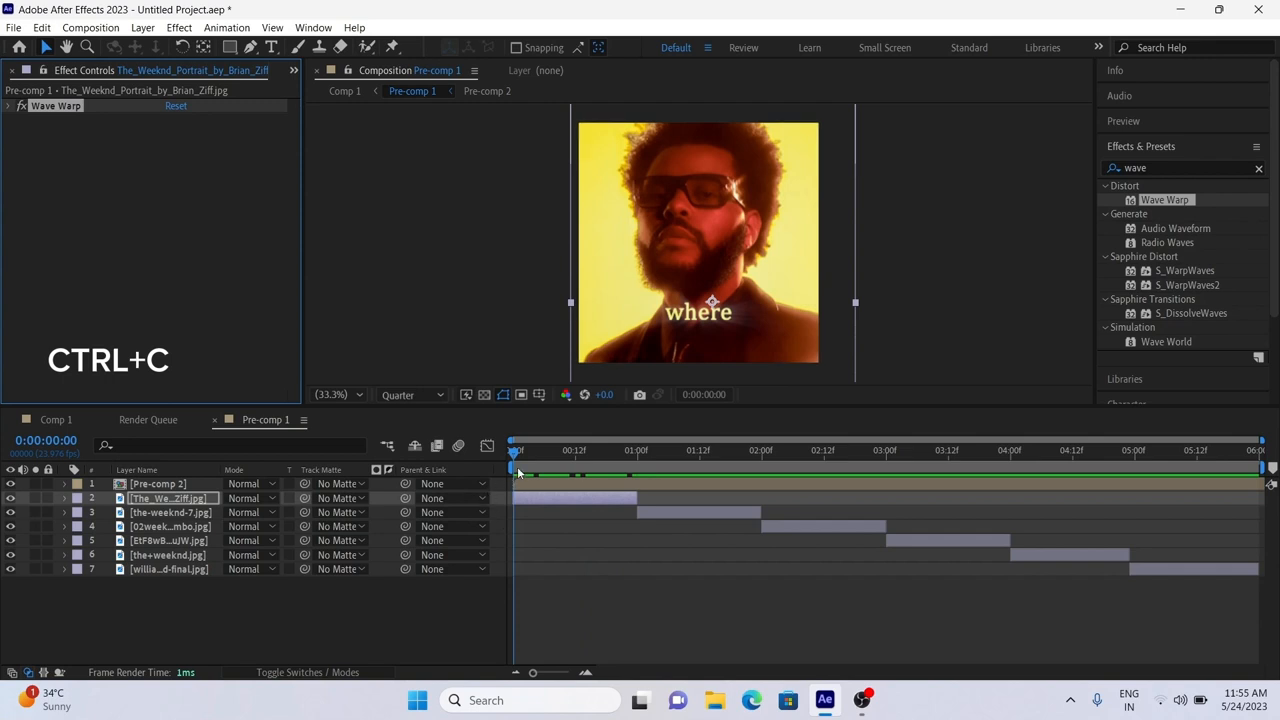
{"action": "left_click", "coordinate": [637, 450]}
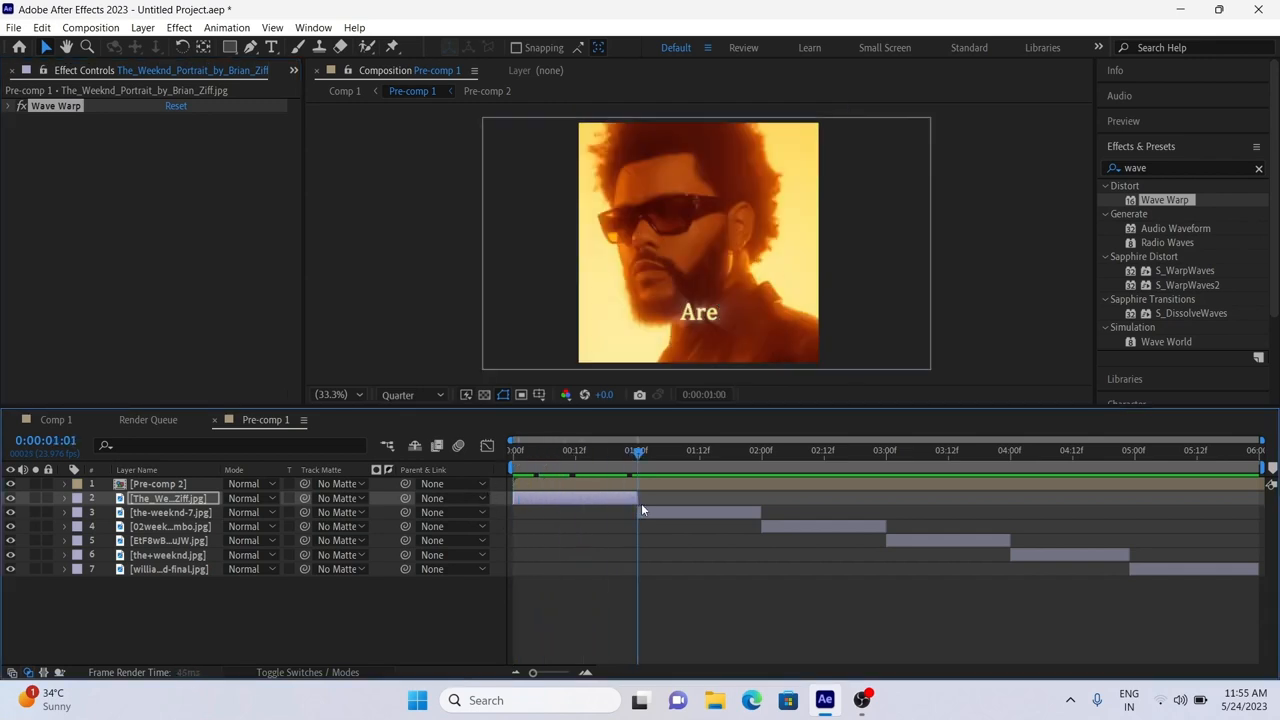
{"action": "key", "text": "ctrl+v"}
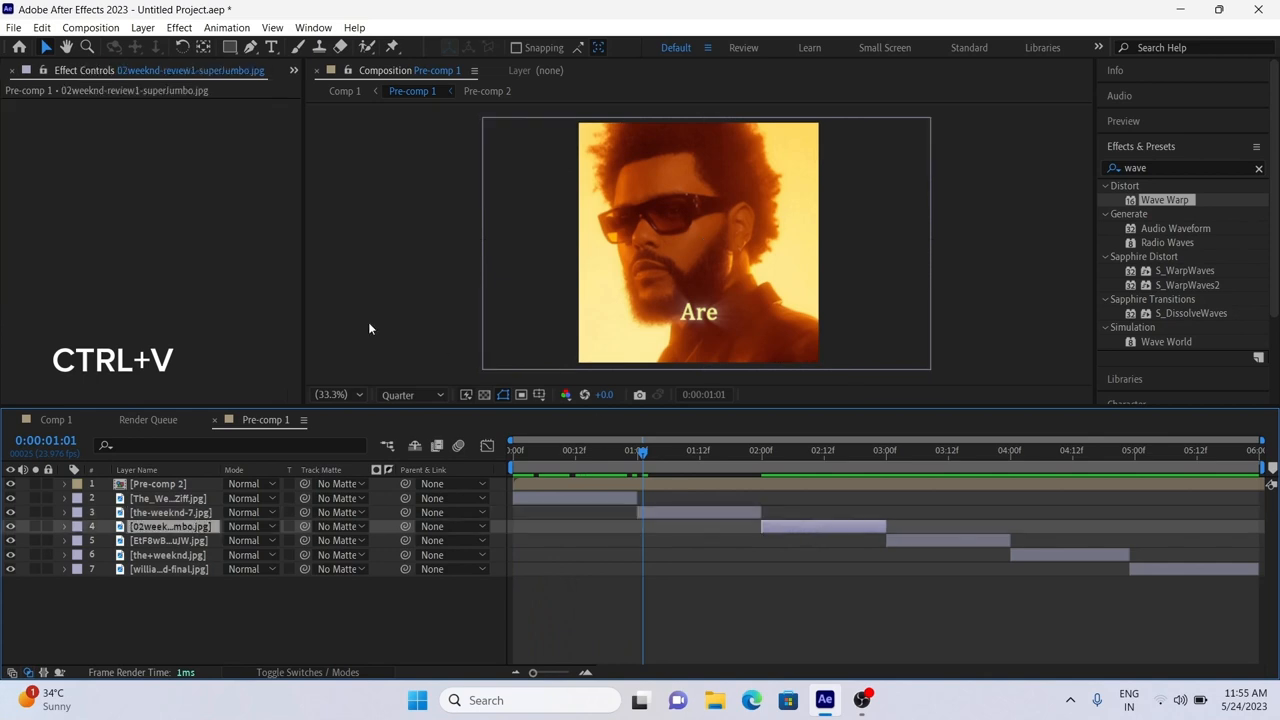
{"action": "left_click", "coordinate": [168, 540]}
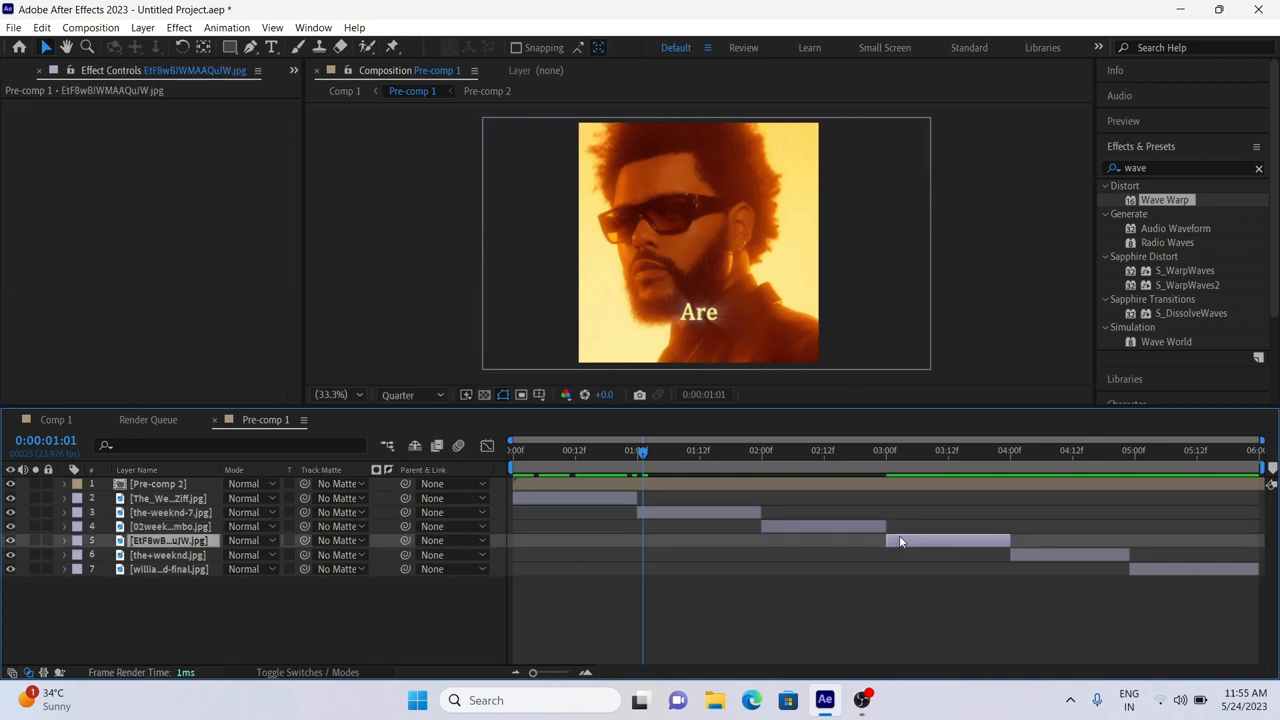
{"action": "left_click", "coordinate": [168, 555]}
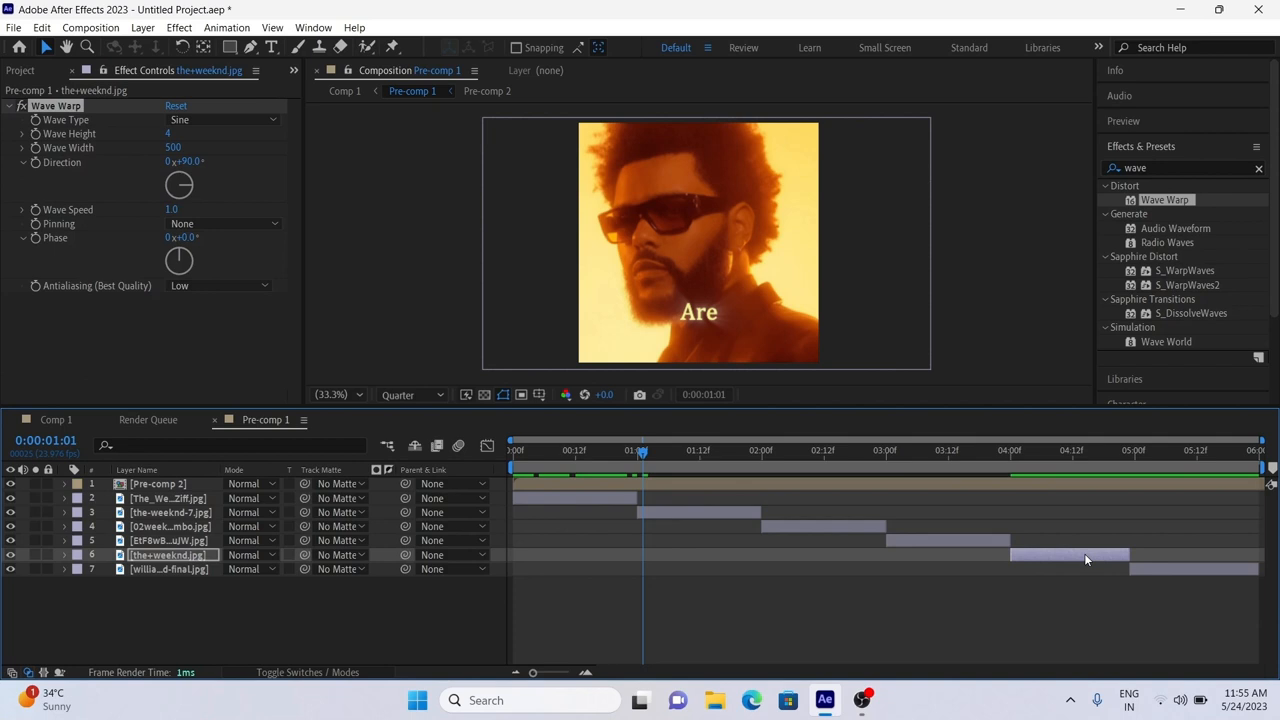
{"action": "left_click", "coordinate": [168, 569]}
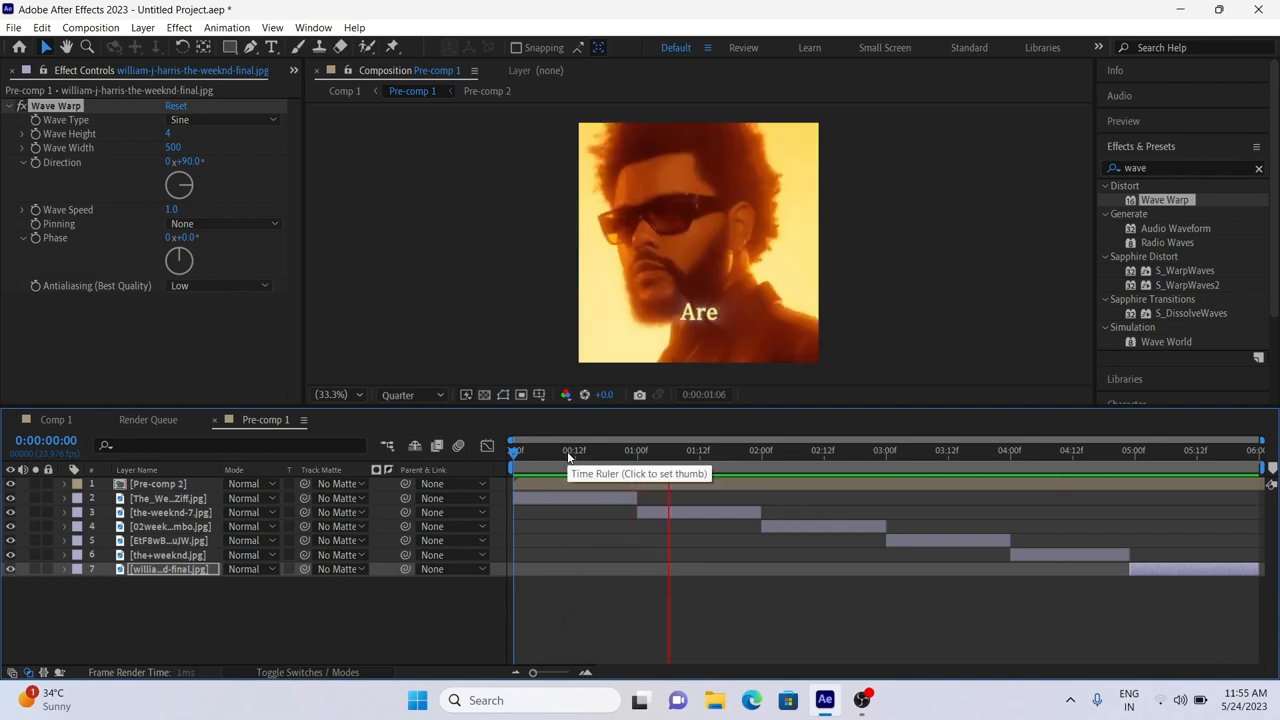
{"action": "left_click", "coordinate": [920, 450]}
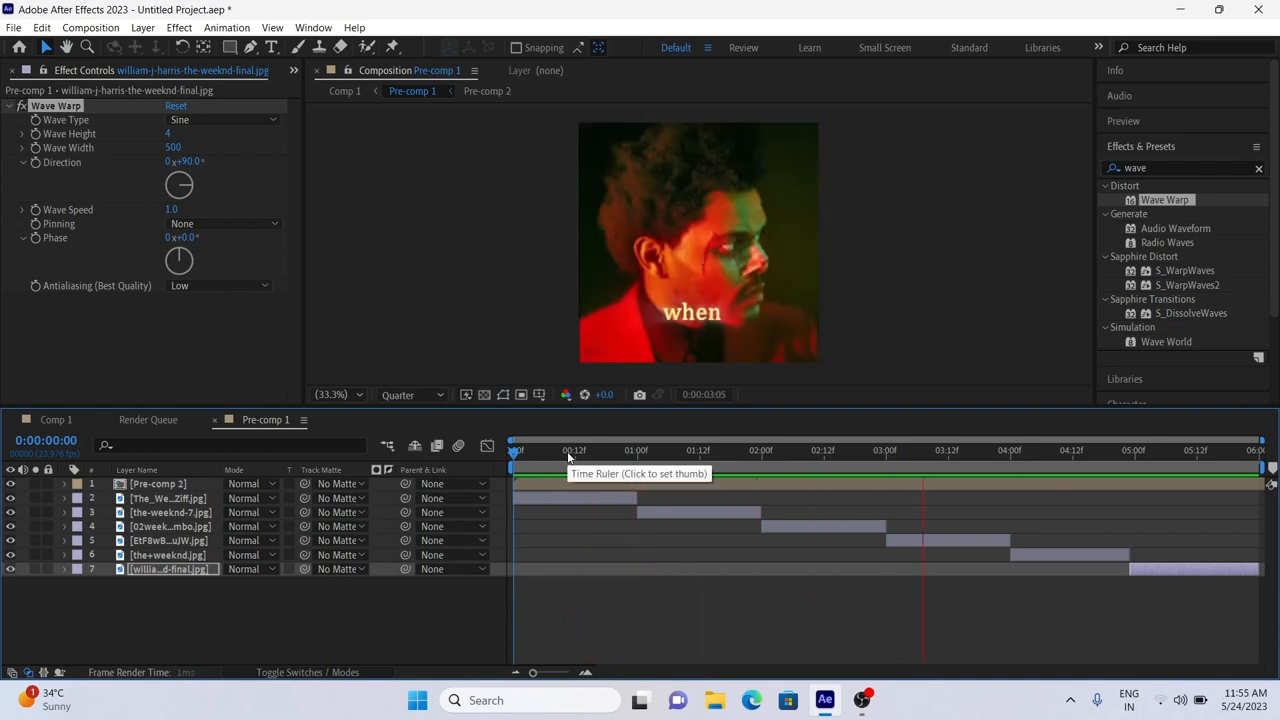